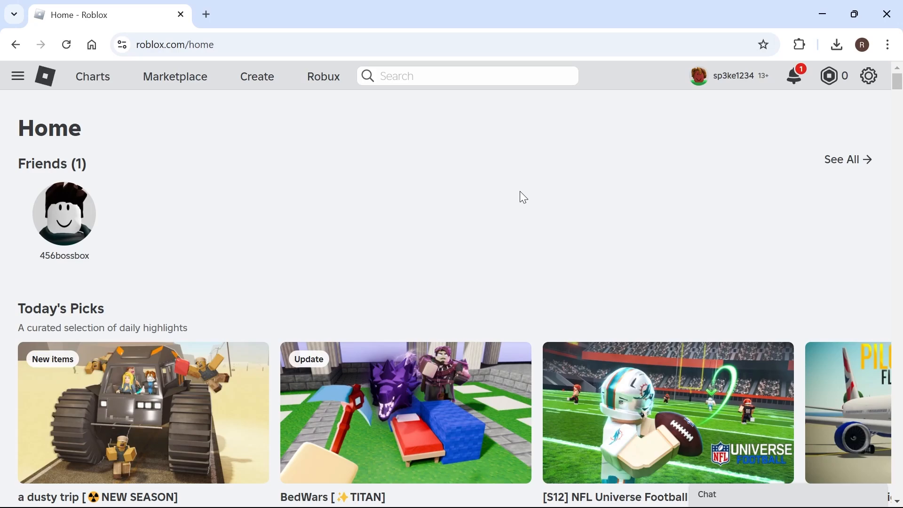
pyautogui.moveTo(276, 36)
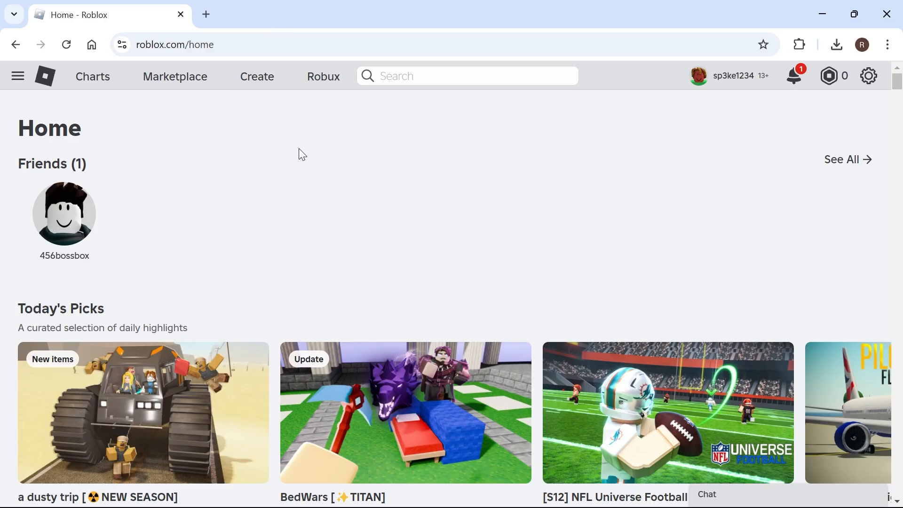
pyautogui.moveTo(707, 93)
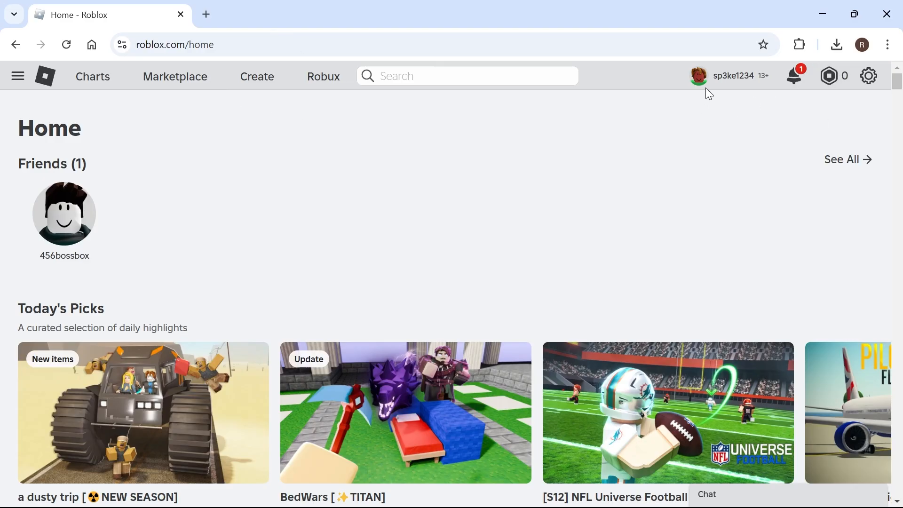
# Step: Go to the BedWars experience page from Today's Picks, showing its Mild maturity
pyautogui.scroll(-3)
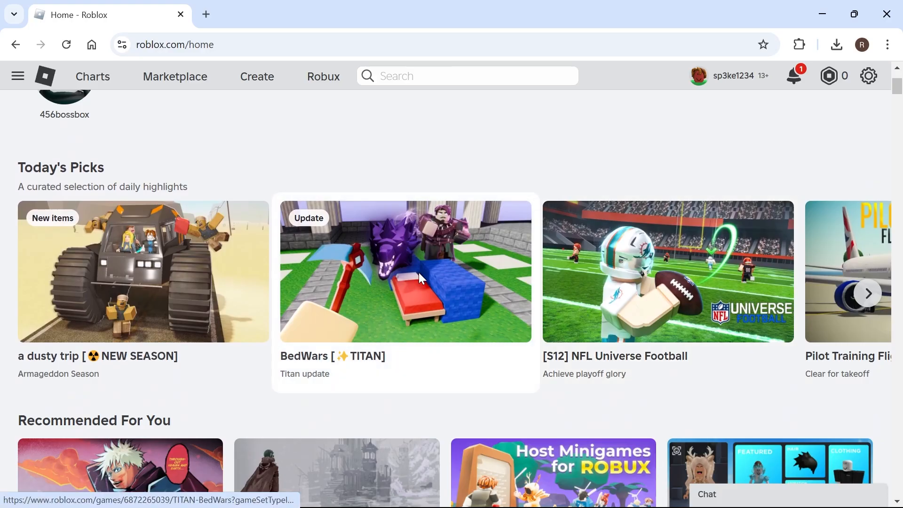
pyautogui.click(404, 271)
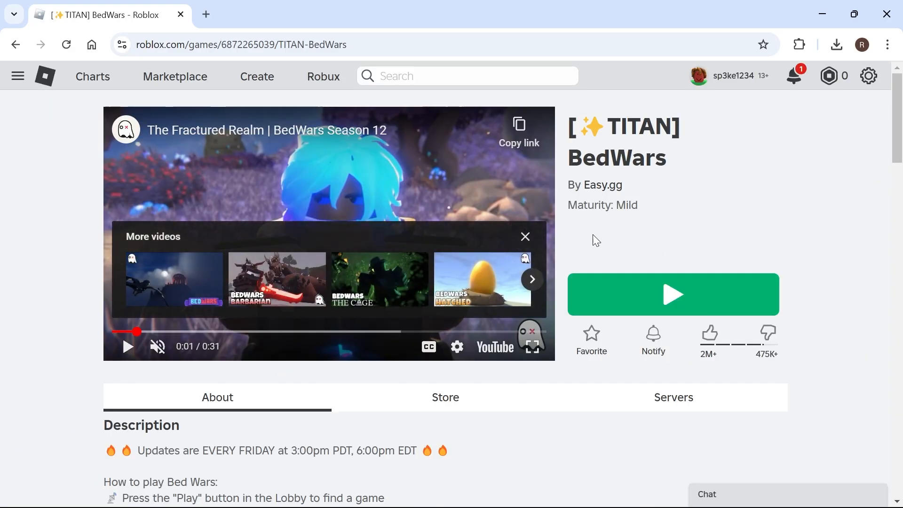
pyautogui.moveTo(322, 77)
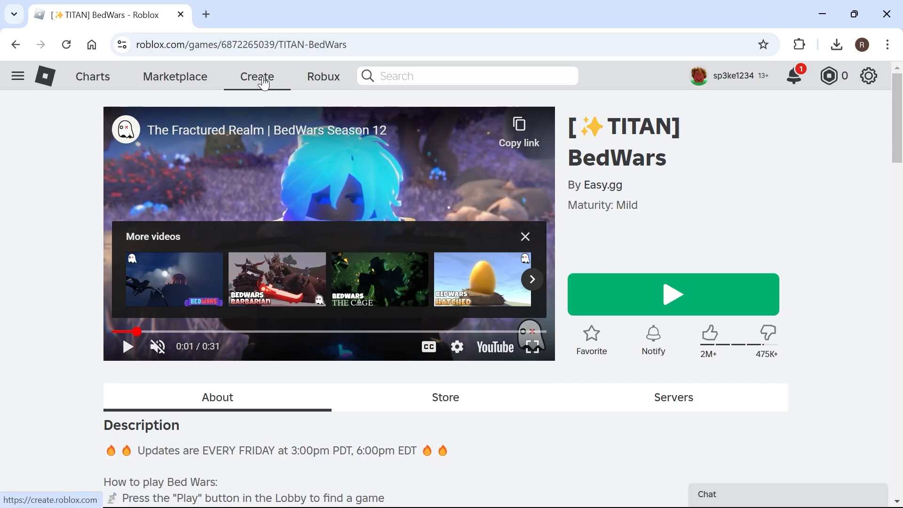
# Step: Reach the overview of sp3ke1234's Place via Create > Creations in the Creator Hub
pyautogui.click(256, 77)
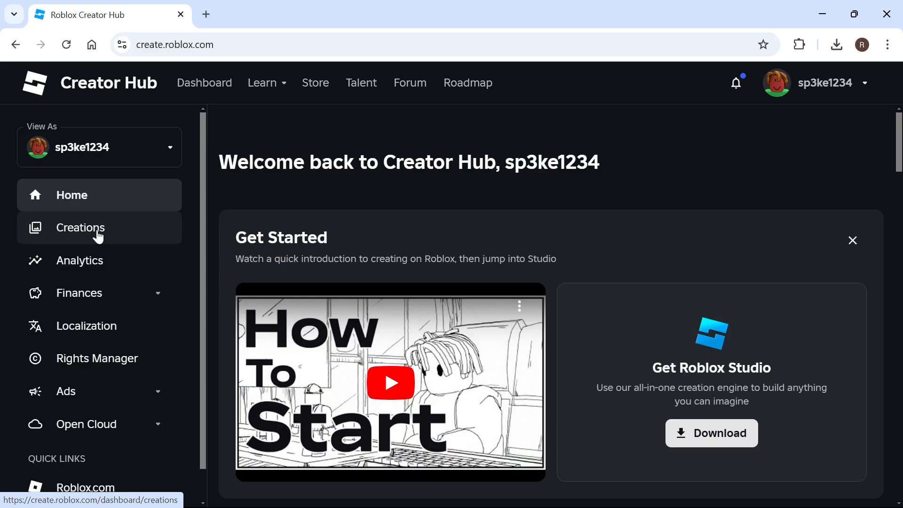
pyautogui.click(80, 226)
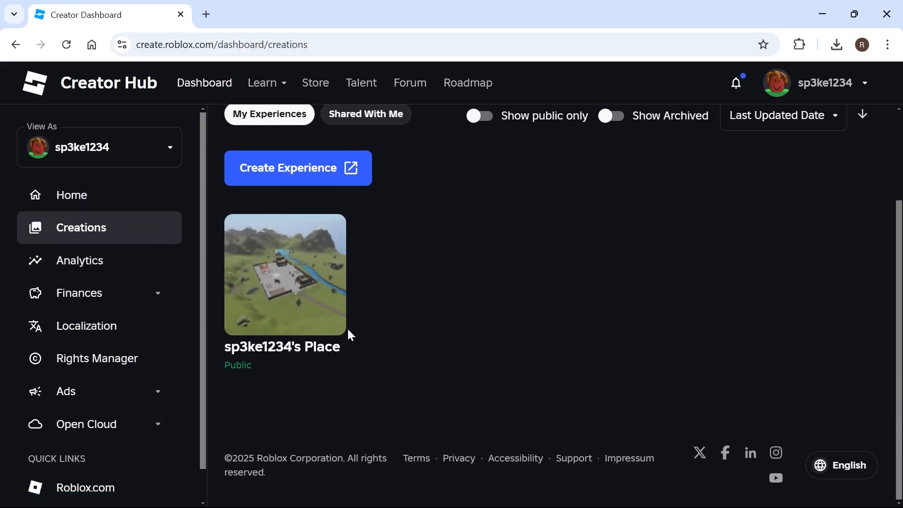
pyautogui.moveTo(294, 269)
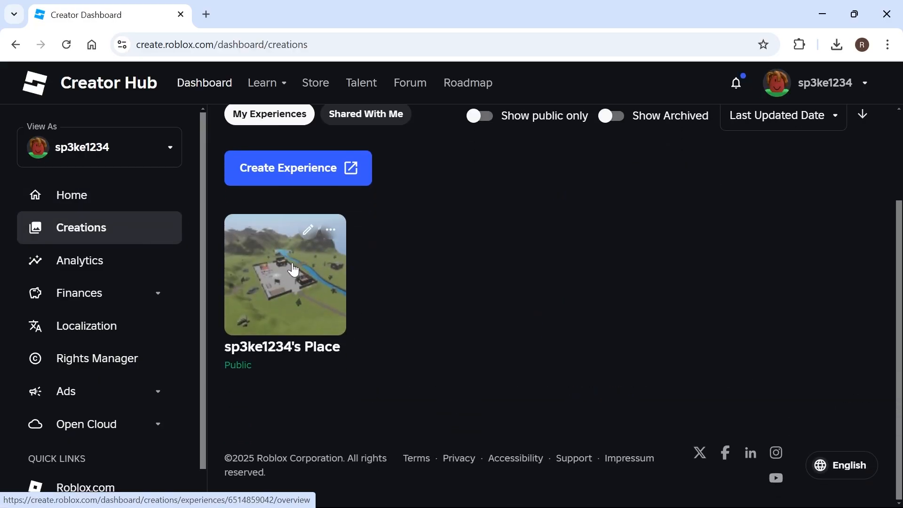
pyautogui.click(285, 273)
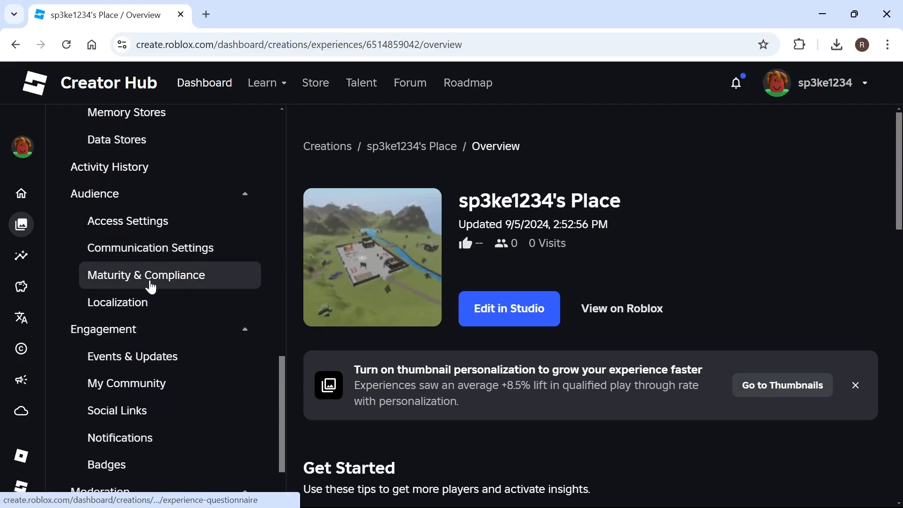
# Step: Show the Maturity & Compliance page under Audience, where the maturity label reads N/A
pyautogui.click(146, 274)
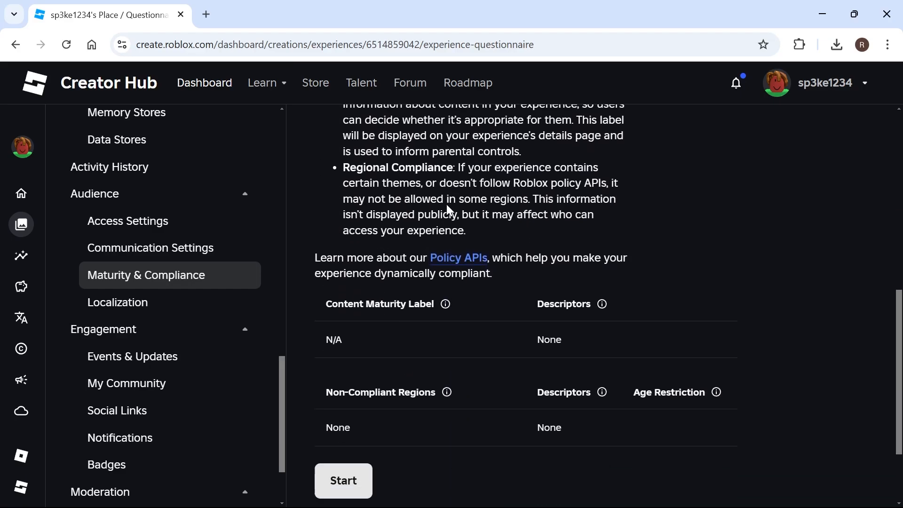
pyautogui.scroll(-3)
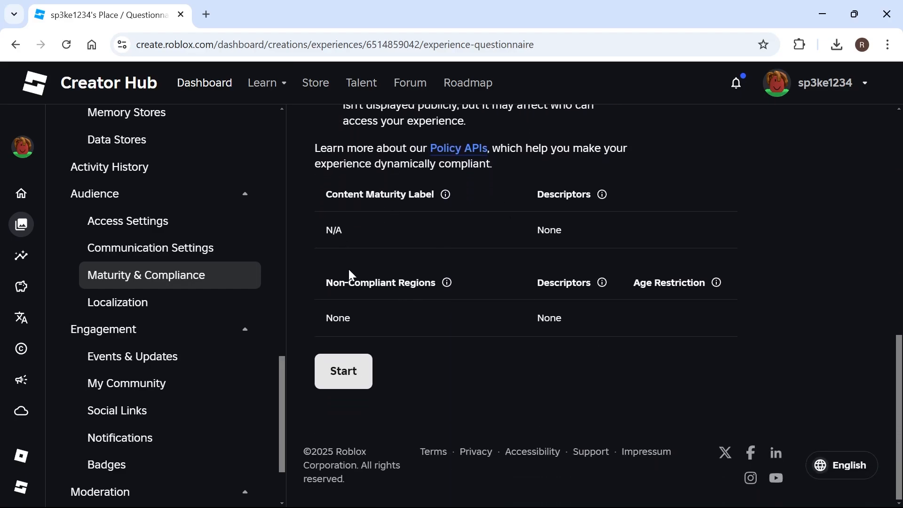
pyautogui.moveTo(343, 371)
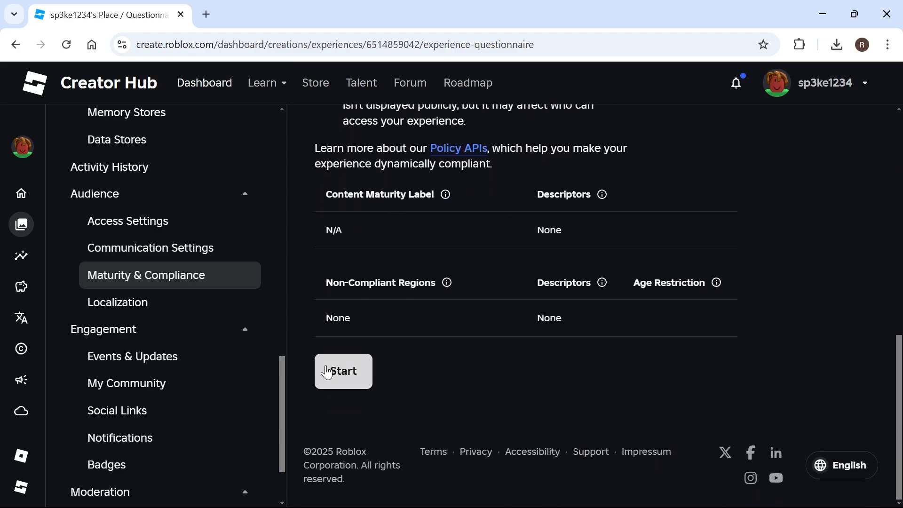
# Step: Start the questionnaire and answer No to Violence, Blood and Fear, saving each answer
pyautogui.click(342, 371)
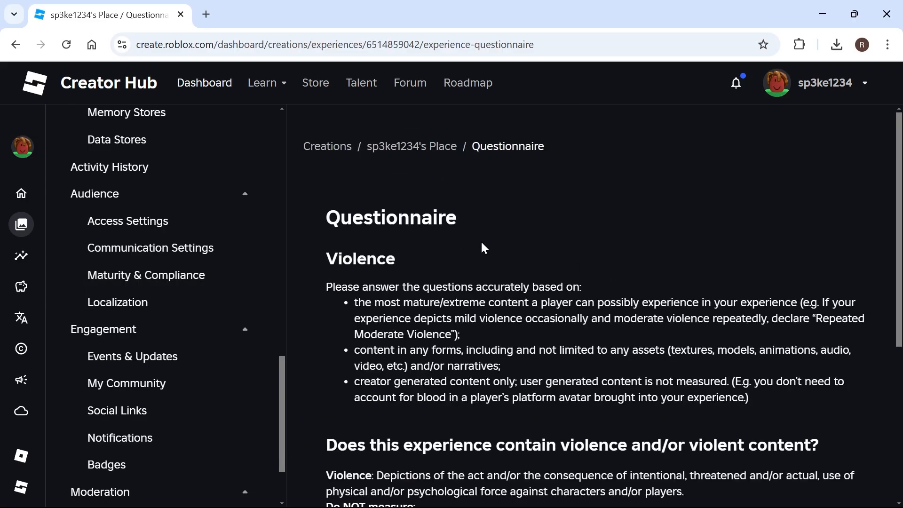
pyautogui.scroll(-3)
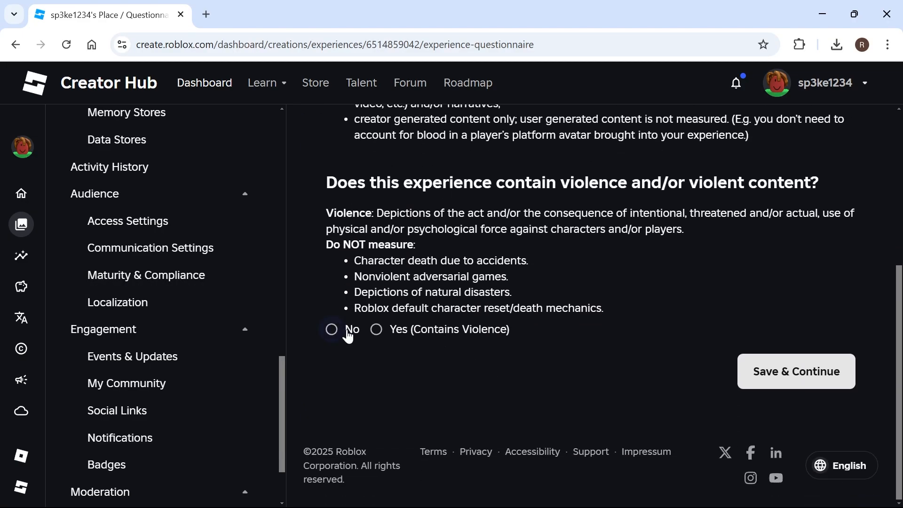
pyautogui.click(332, 329)
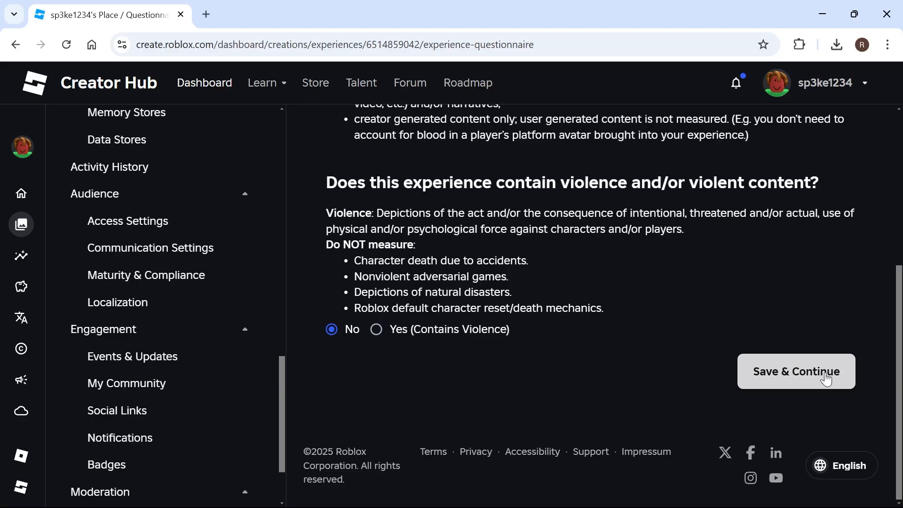
pyautogui.click(795, 370)
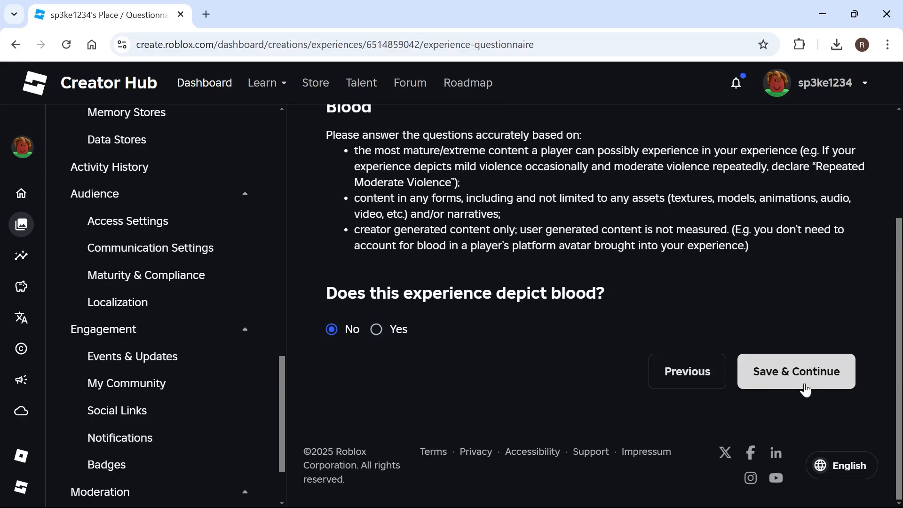
pyautogui.click(796, 370)
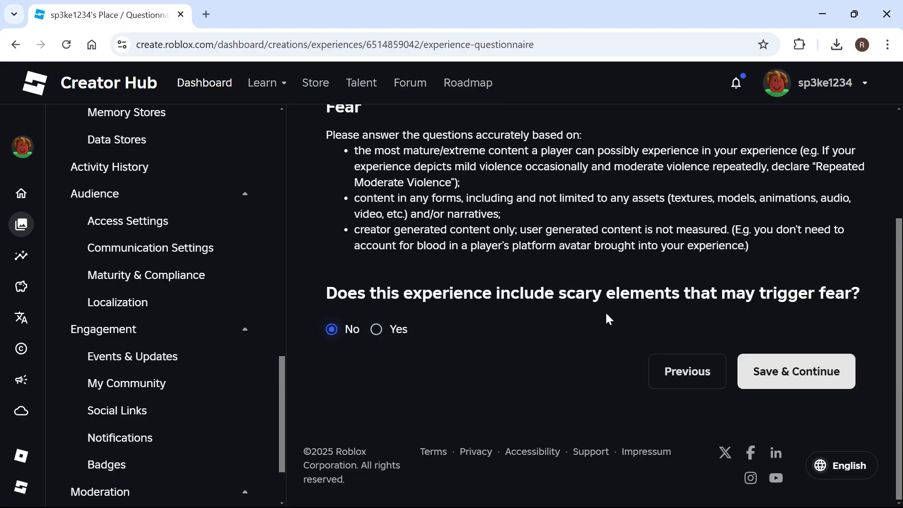
pyautogui.click(796, 370)
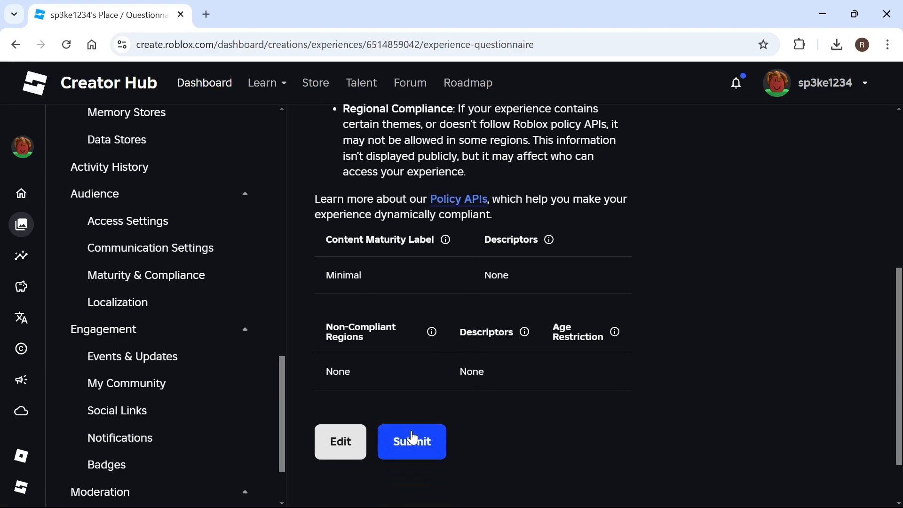
# Step: Submit the questionnaire so the content maturity label becomes Minimal with no restrictions
pyautogui.click(411, 442)
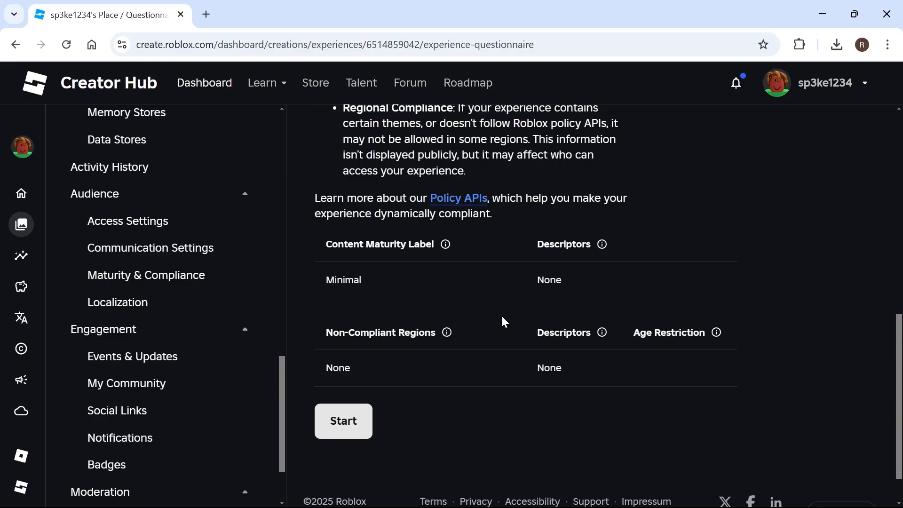
pyautogui.moveTo(492, 316)
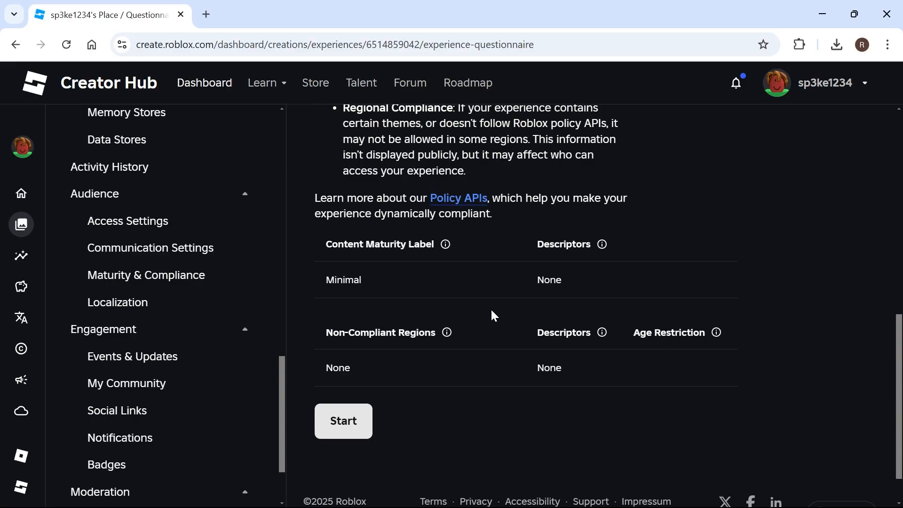